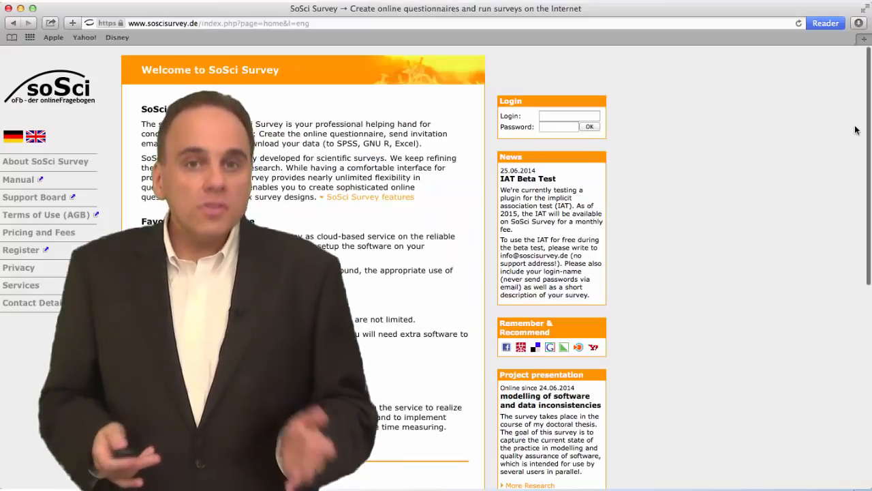
scroll("down", 3)
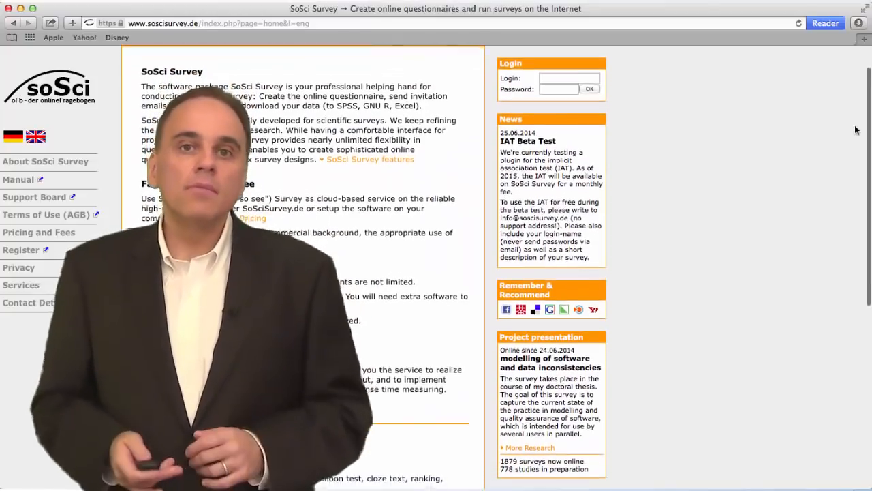
scroll("down", 3)
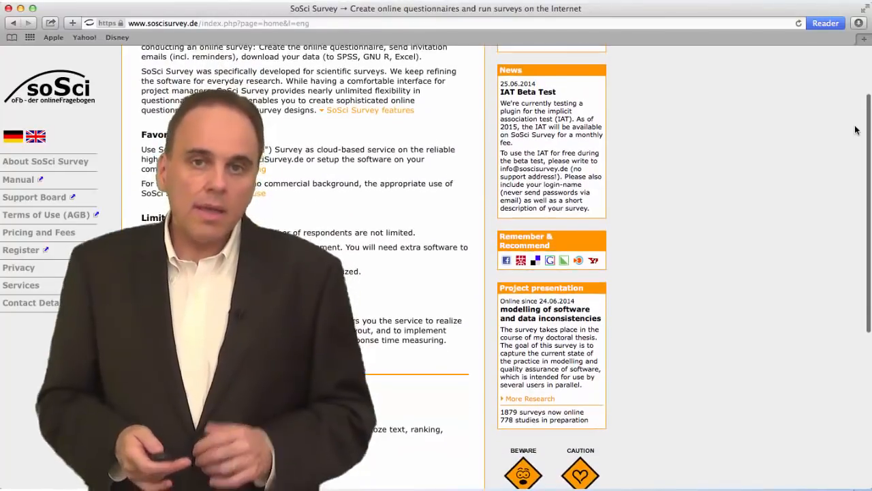
scroll("down", 3)
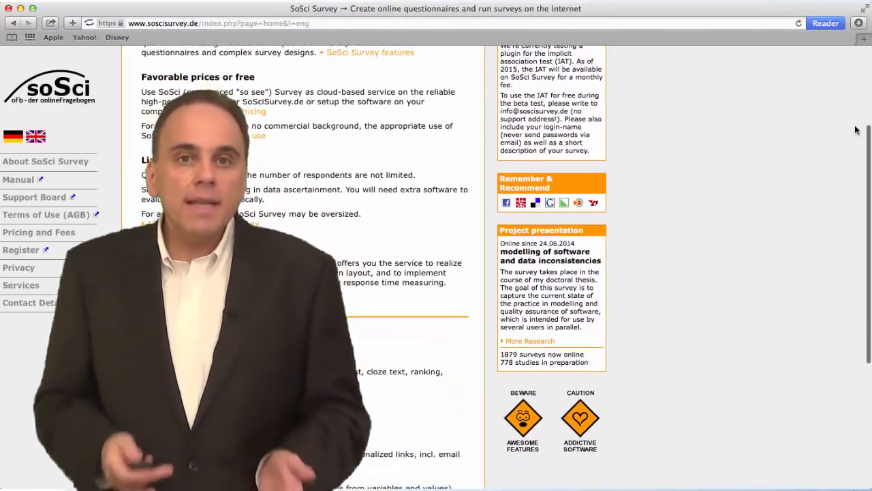
scroll("down", 3)
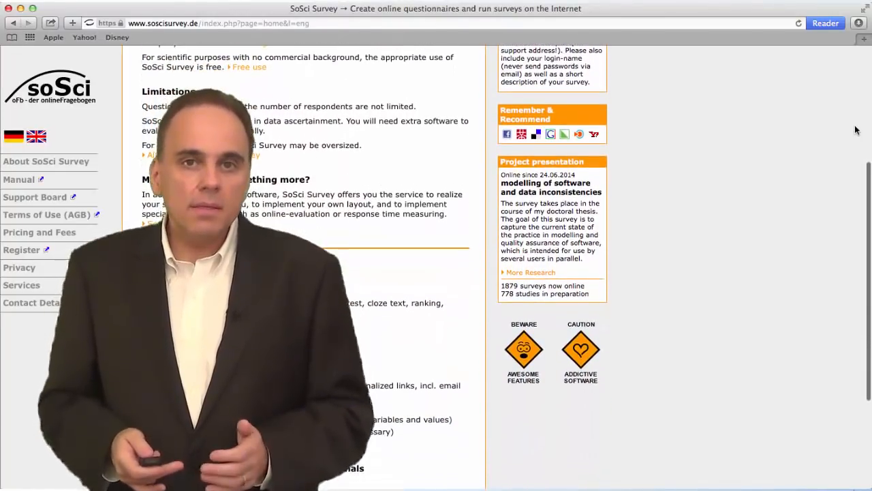
scroll("down", 3)
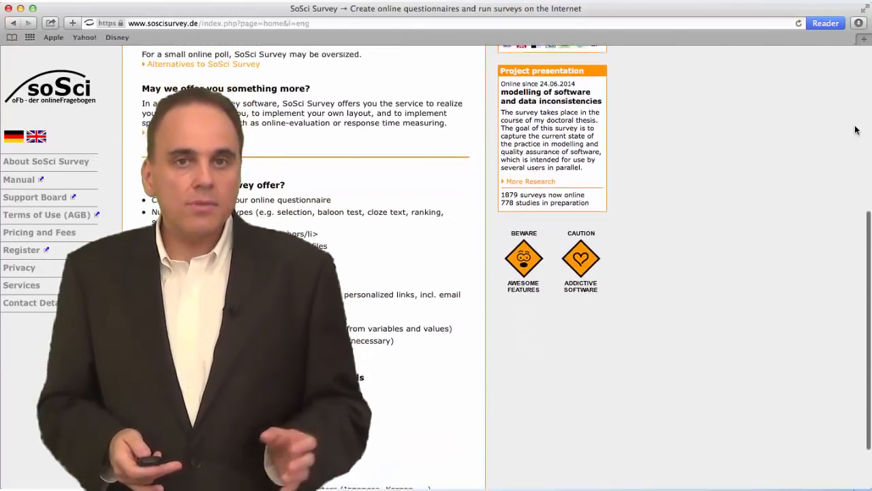
scroll("down", 3)
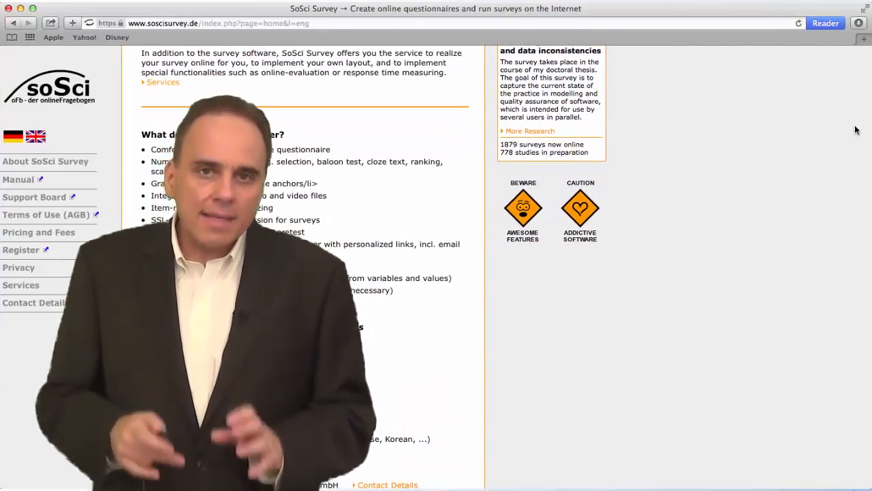
scroll("down", 3)
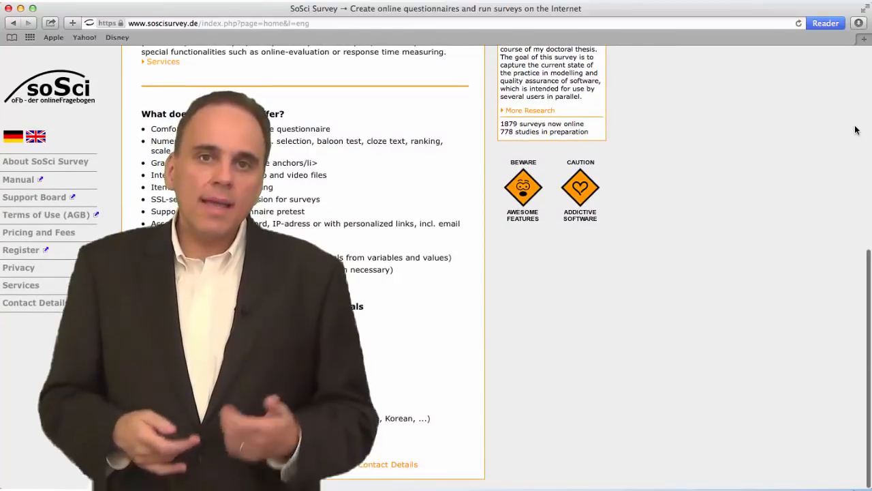